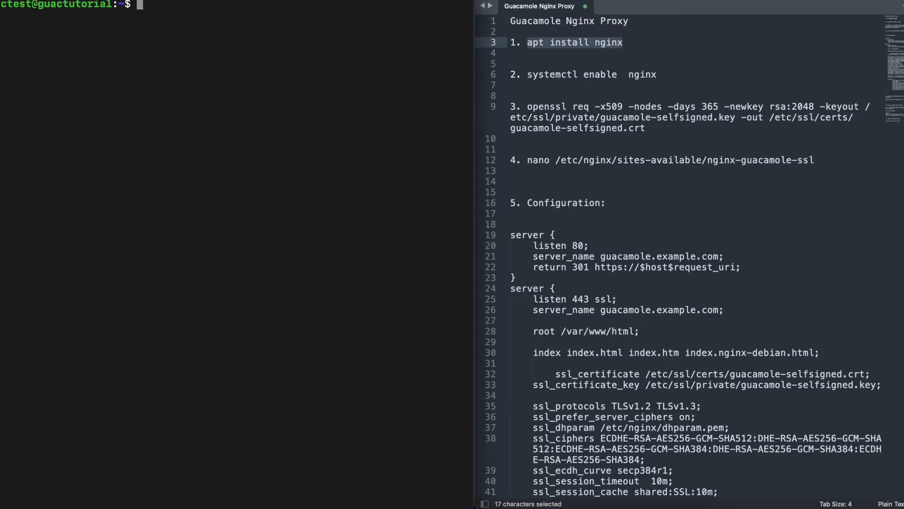
{"action": "mouse_move", "coordinate": [207, 254]}
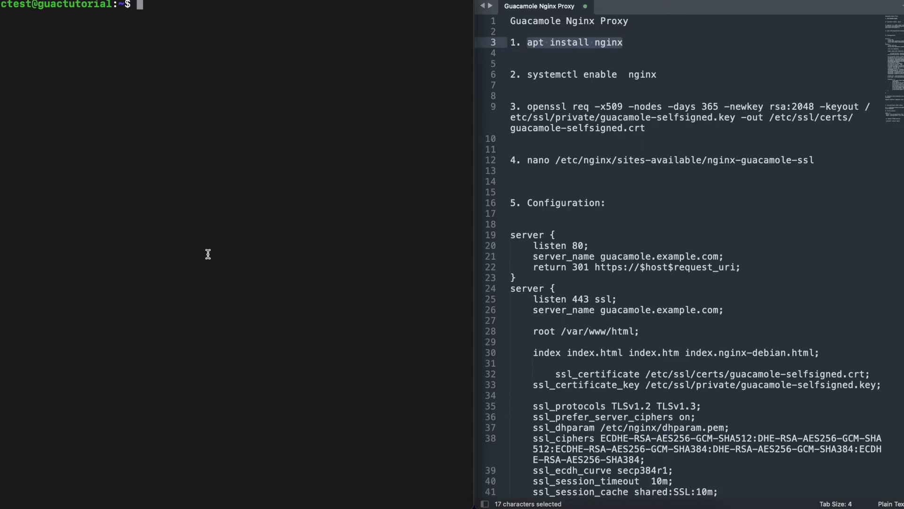
{"action": "mouse_move", "coordinate": [280, 137]}
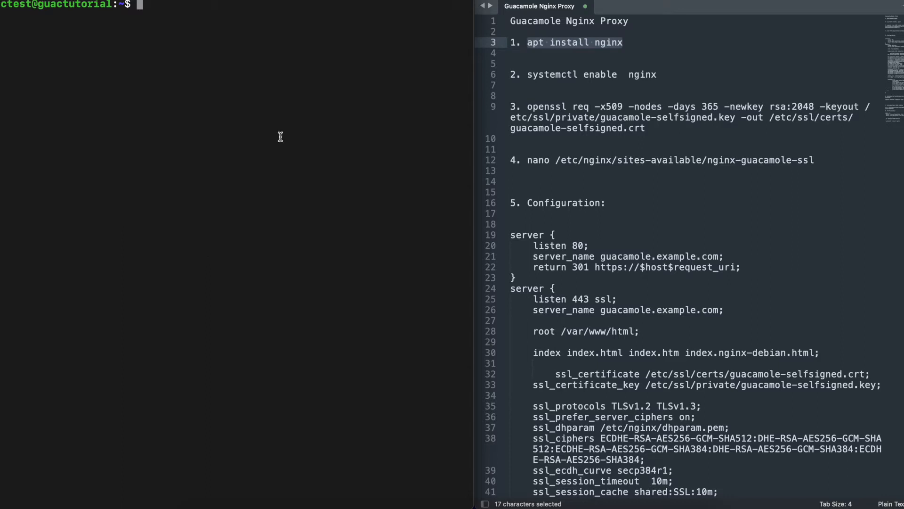
{"action": "mouse_move", "coordinate": [662, 117]}
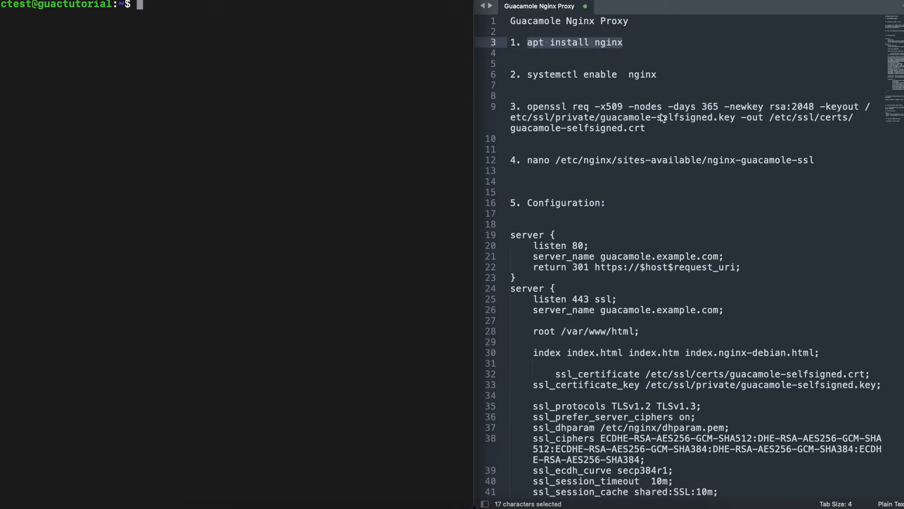
- Become root with sudo -i and enter the account password
{"action": "scroll", "scroll_direction": "down", "scroll_amount": 3}
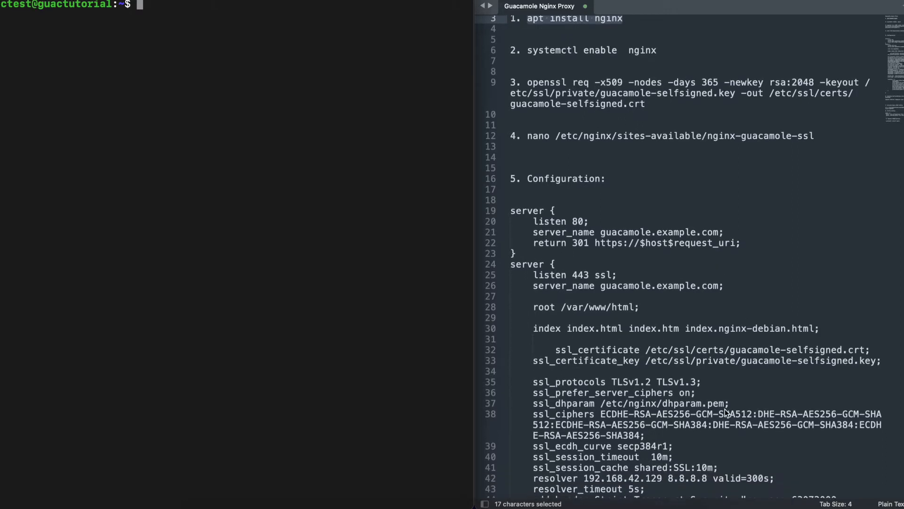
{"action": "scroll", "scroll_direction": "down", "scroll_amount": 3}
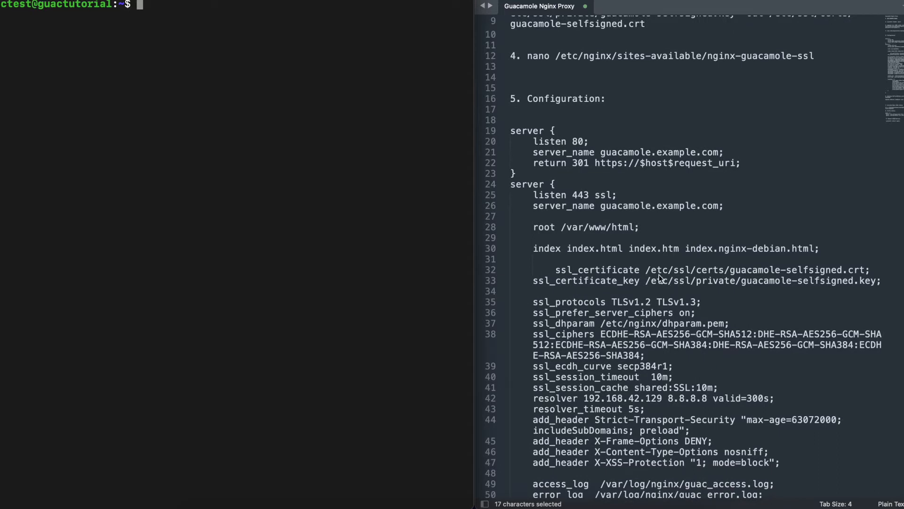
{"action": "mouse_move", "coordinate": [644, 276]}
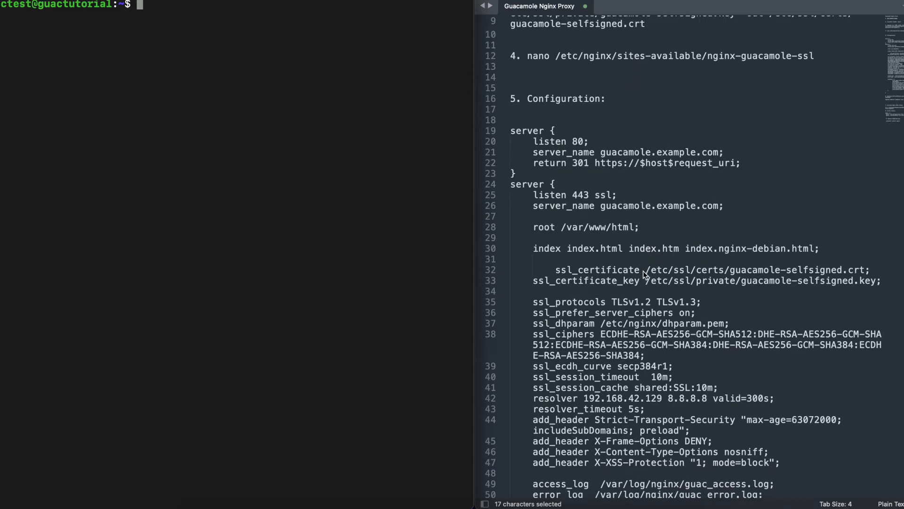
{"action": "mouse_move", "coordinate": [644, 273]}
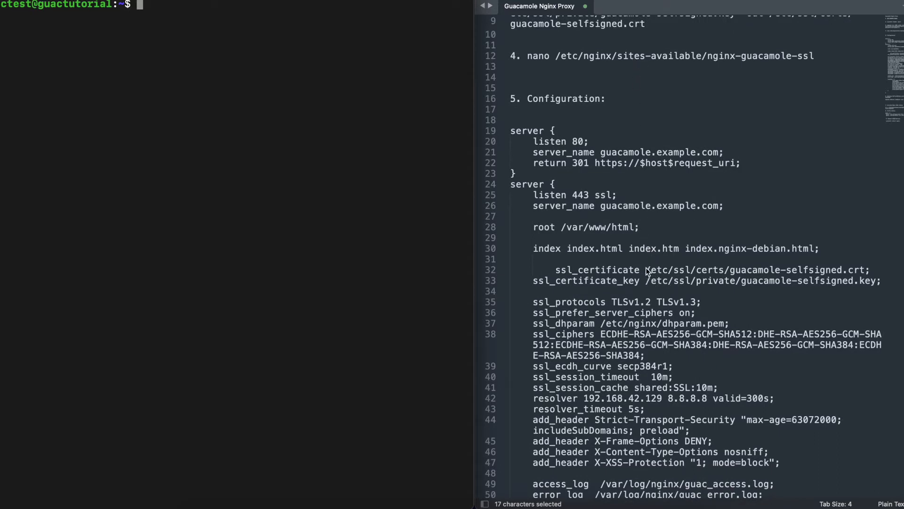
{"action": "mouse_move", "coordinate": [647, 270]}
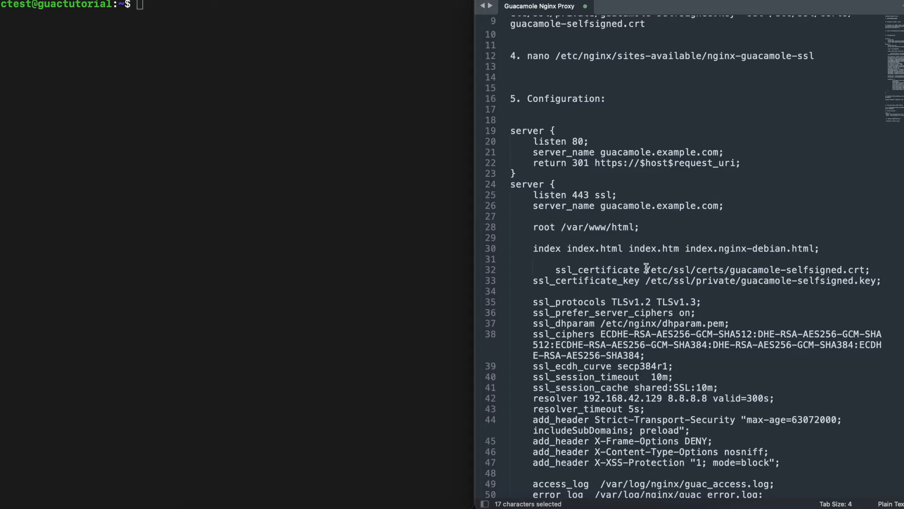
{"action": "mouse_move", "coordinate": [740, 281]}
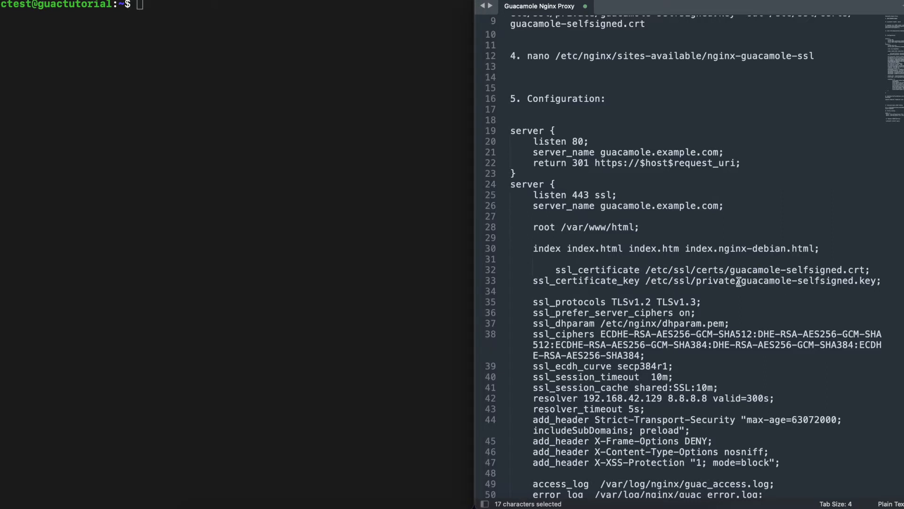
{"action": "mouse_move", "coordinate": [802, 259]}
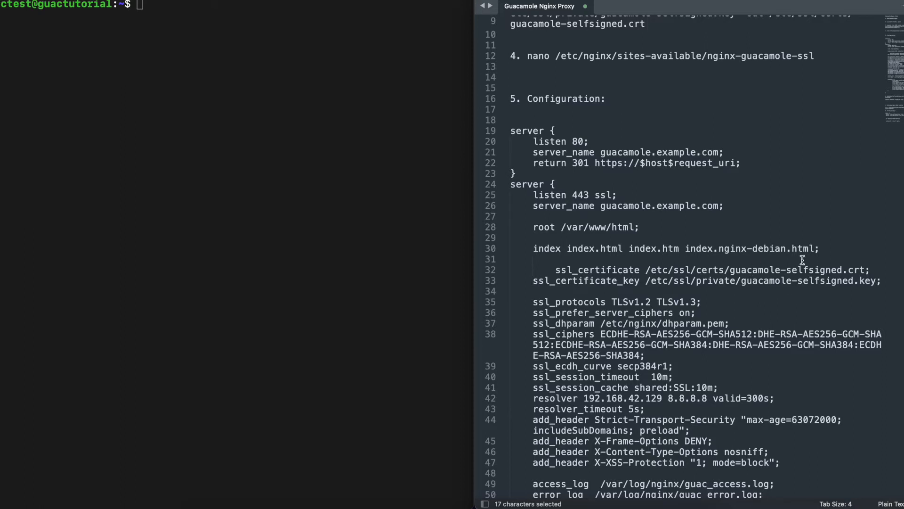
{"action": "mouse_move", "coordinate": [859, 285]}
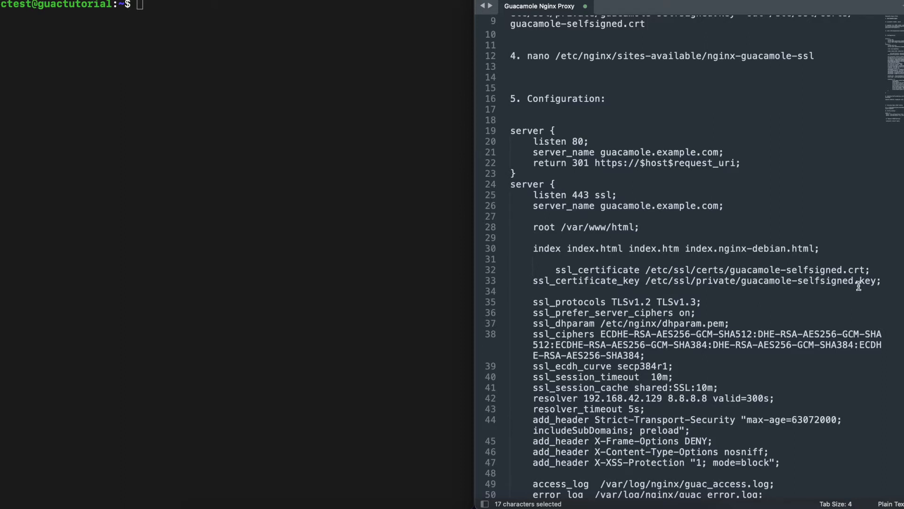
{"action": "mouse_move", "coordinate": [788, 293]}
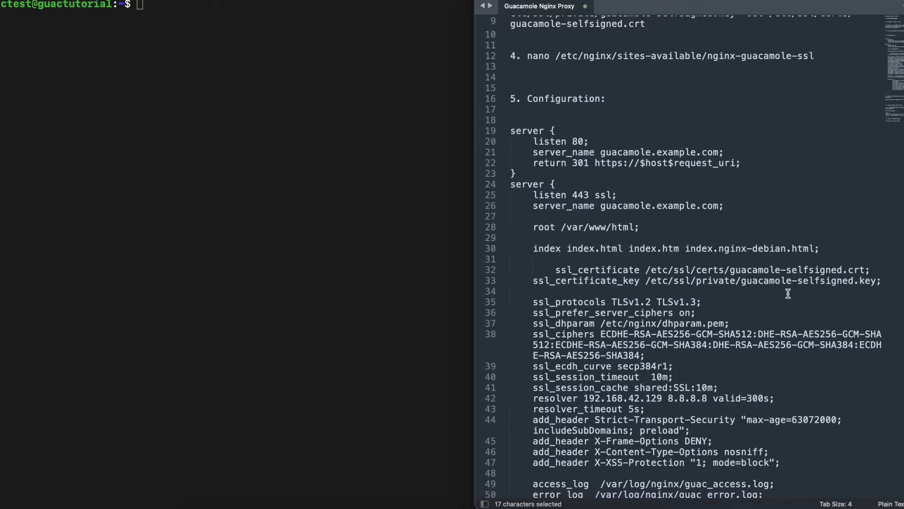
{"action": "mouse_move", "coordinate": [820, 283]}
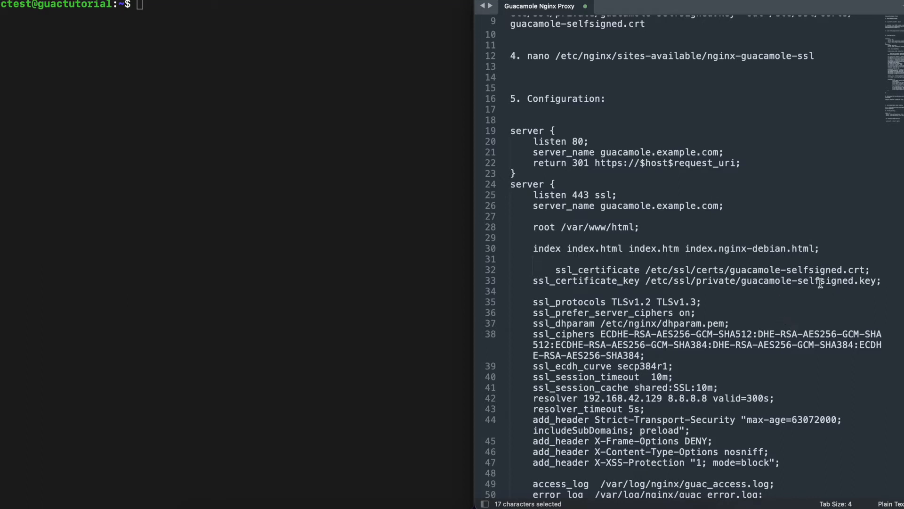
{"action": "mouse_move", "coordinate": [710, 227]}
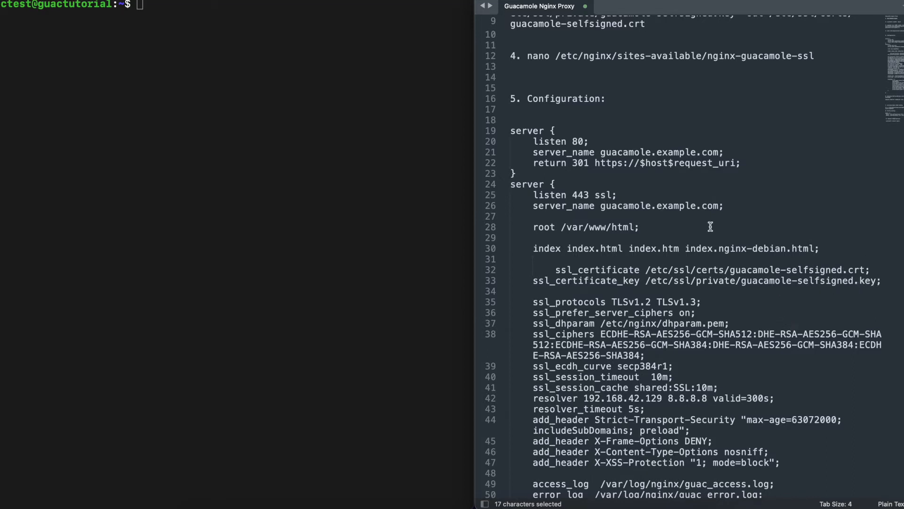
{"action": "mouse_move", "coordinate": [299, 74]}
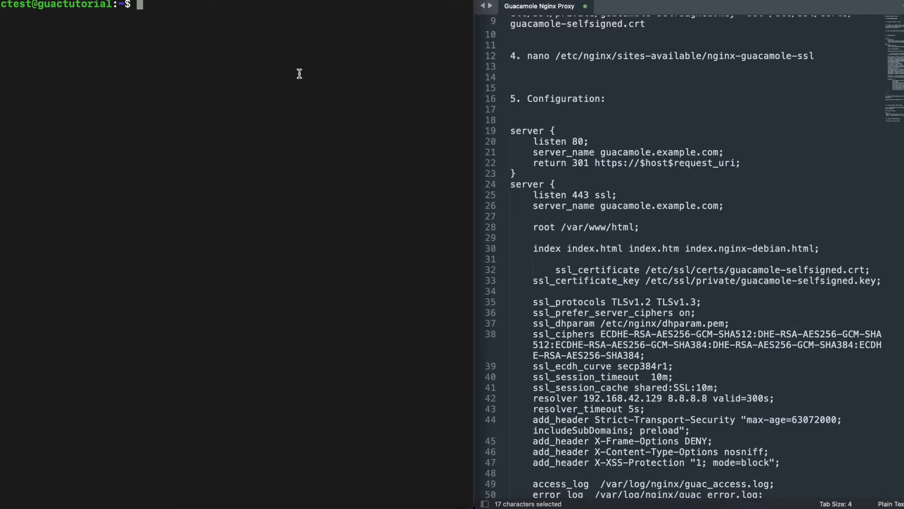
{"action": "type", "text": "sudo -"}
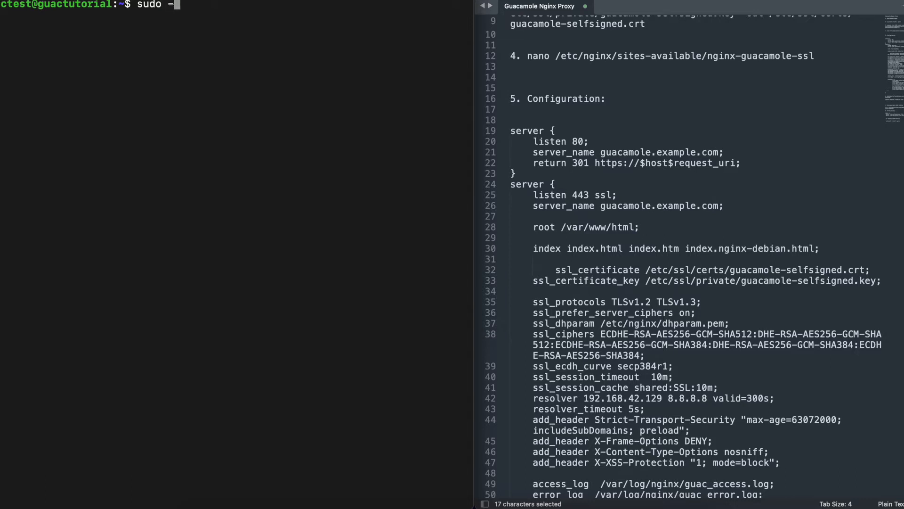
{"action": "key", "text": "Return"}
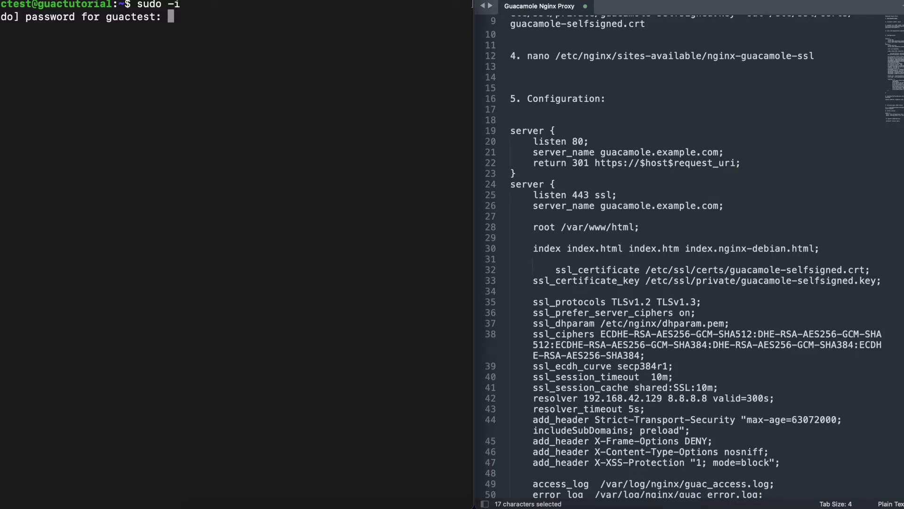
{"action": "key", "text": "Return"}
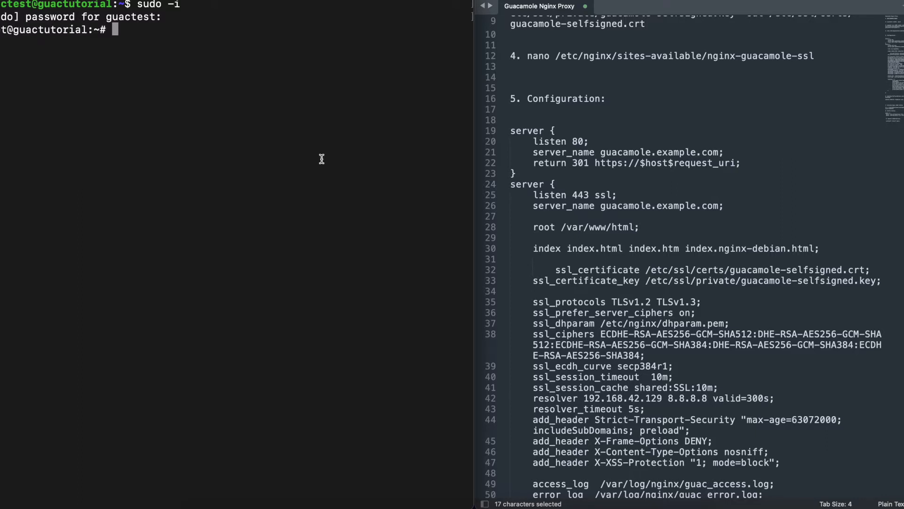
- Install nginx with apt, answering y to the additional-packages prompt
{"action": "scroll", "scroll_direction": "up", "scroll_amount": 3}
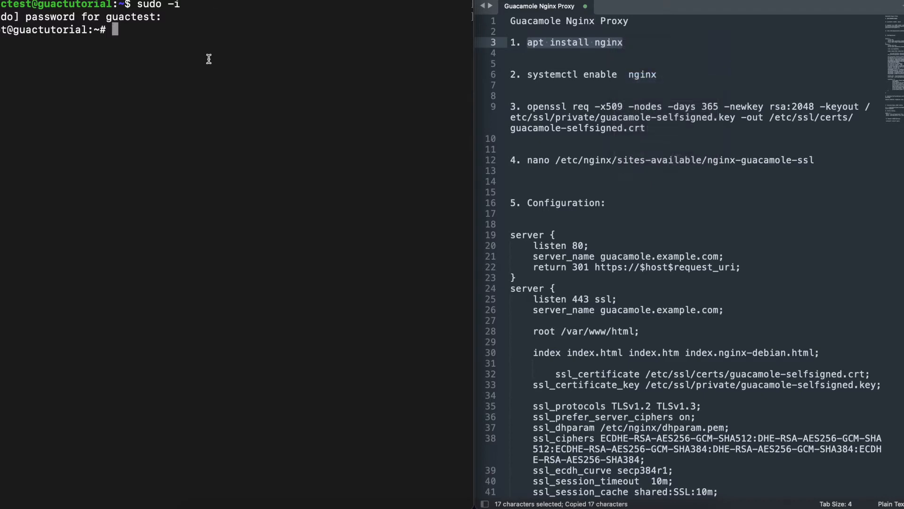
{"action": "type", "text": "apt install nginx"}
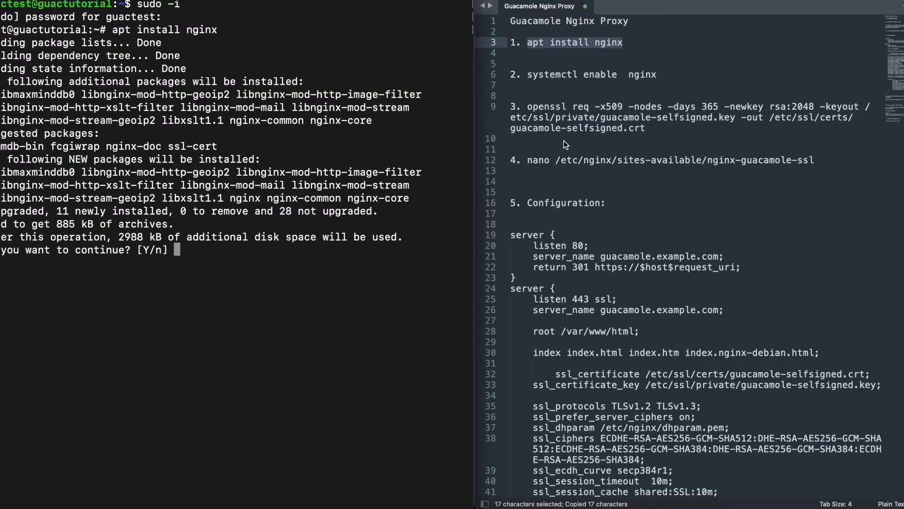
{"action": "type", "text": "y"}
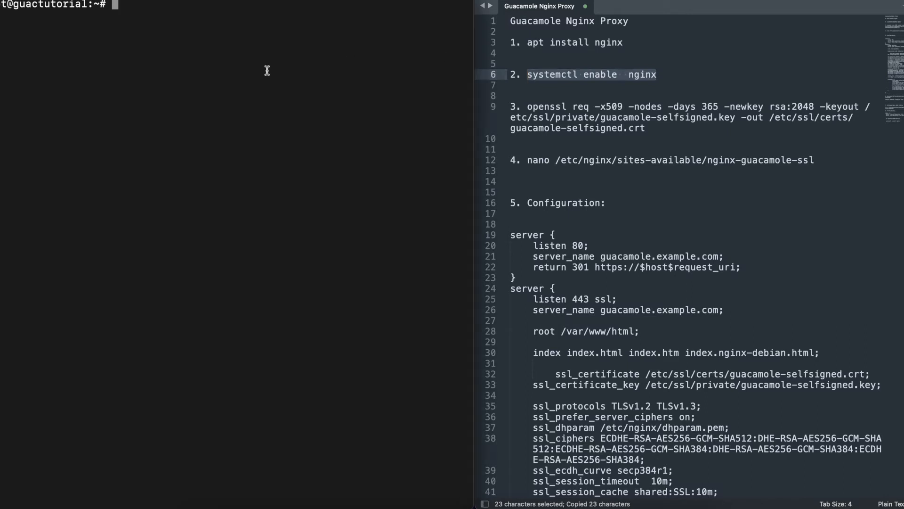
- Enable nginx at startup and answer the certificate prompts with country US and state NEW YORK
{"action": "key", "text": "Return"}
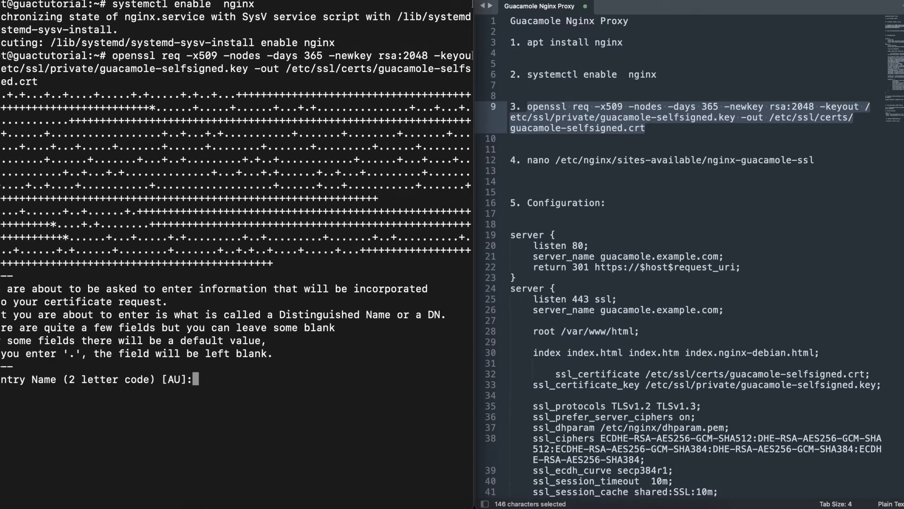
{"action": "mouse_move", "coordinate": [224, 337]}
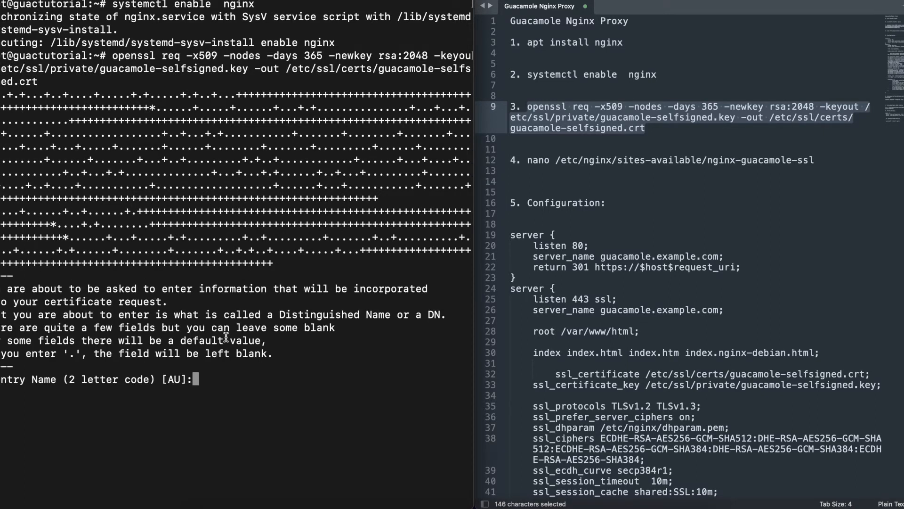
{"action": "type", "text": "US"}
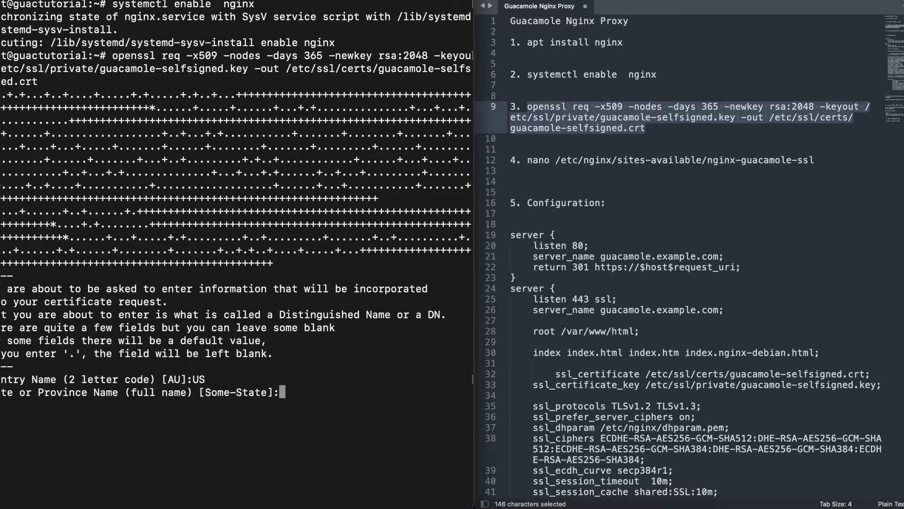
{"action": "type", "text": "NW"}
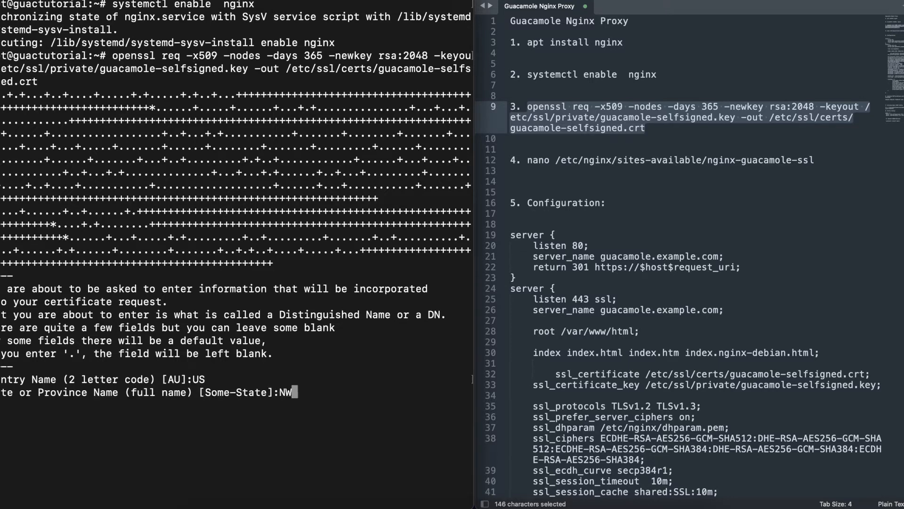
{"action": "type", "text": "EW YORK"}
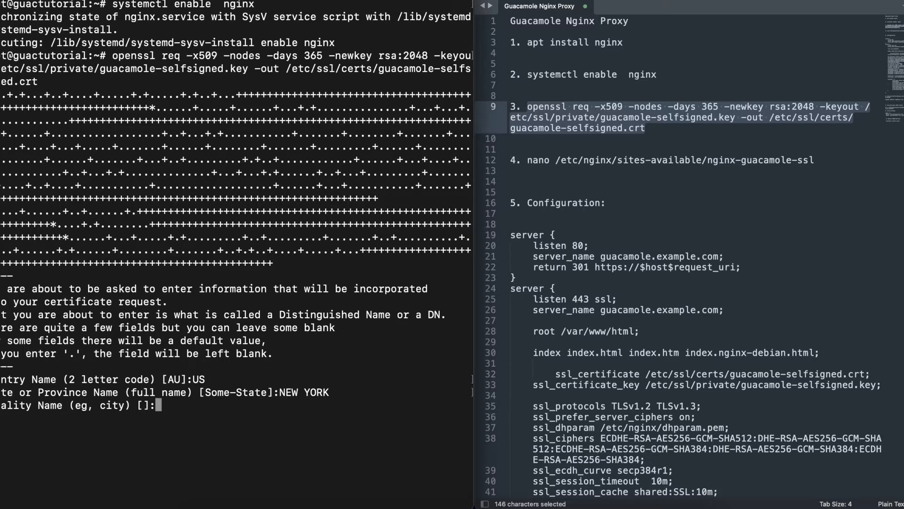
{"action": "key", "text": "Return"}
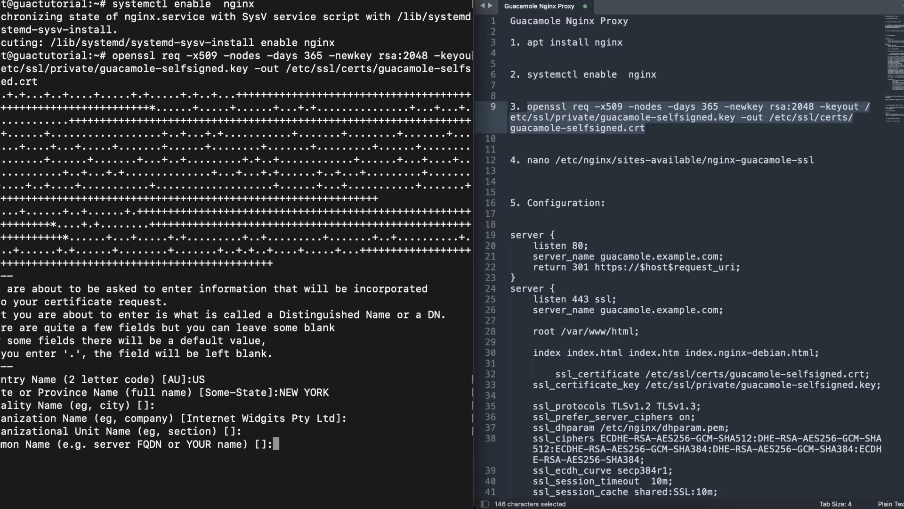
- Finish the self-signed certificate with common name 10.100.20.78
{"action": "type", "text": "10.100"}
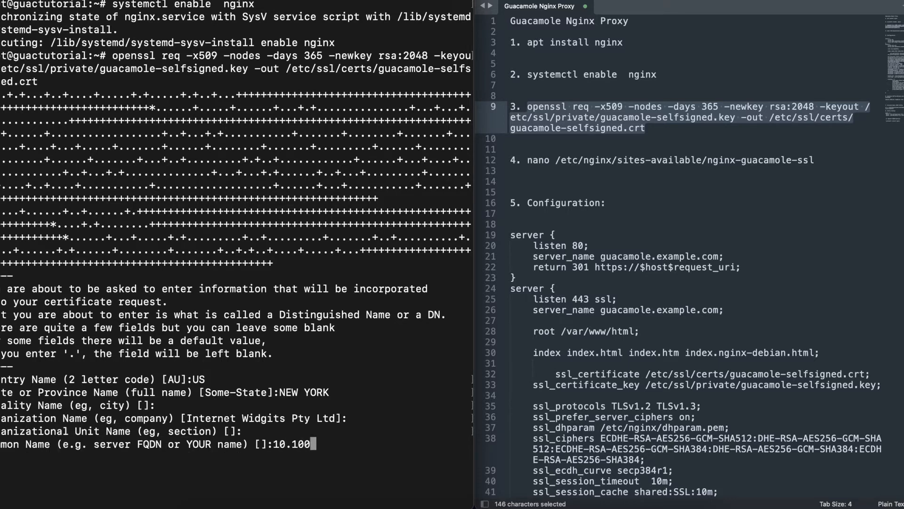
{"action": "type", "text": "20."}
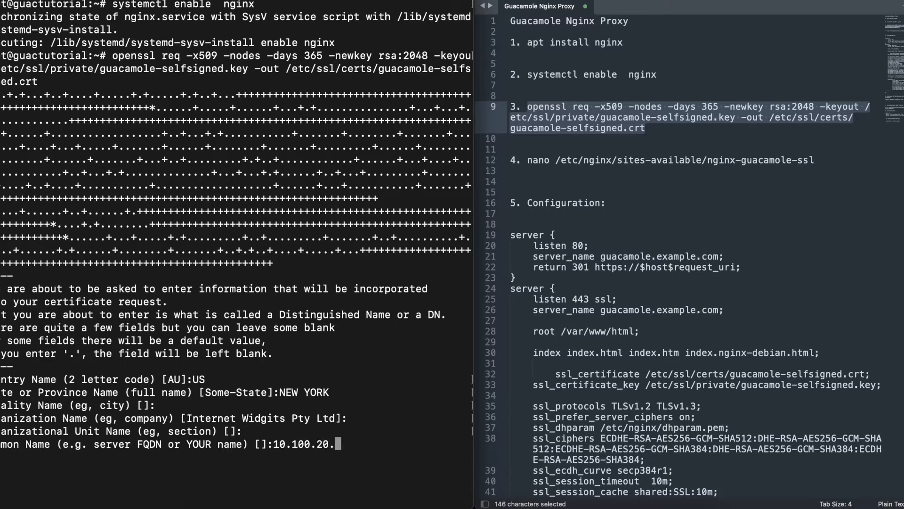
{"action": "type", "text": "78"}
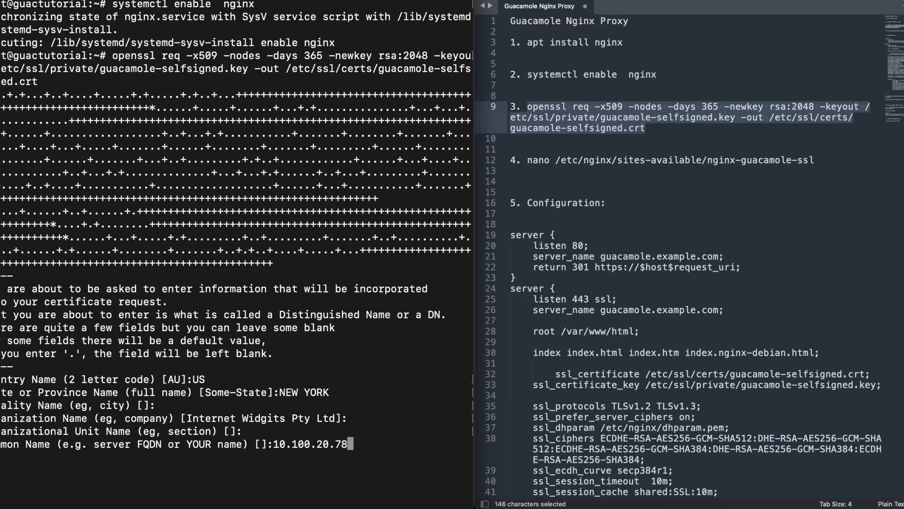
{"action": "key", "text": "Return"}
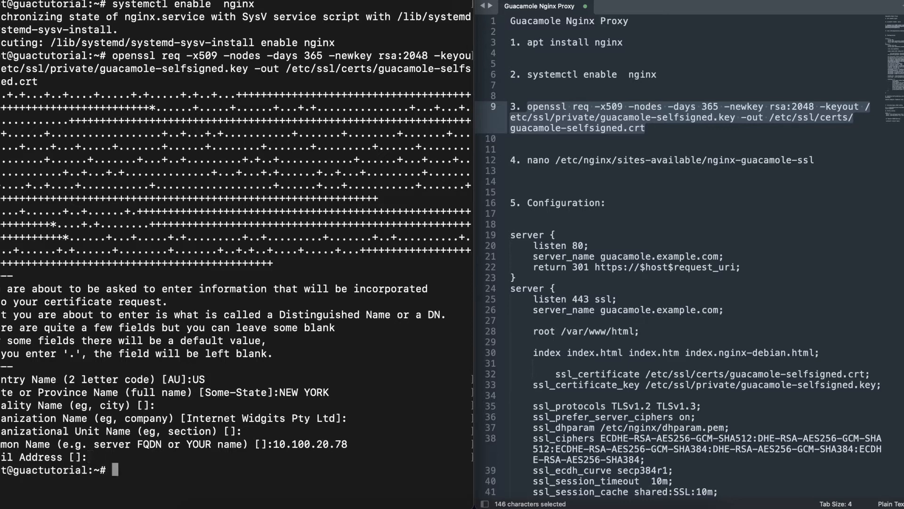
- Clear the terminal screen and start selecting the nano command in the notes
{"action": "type", "text": "clear"}
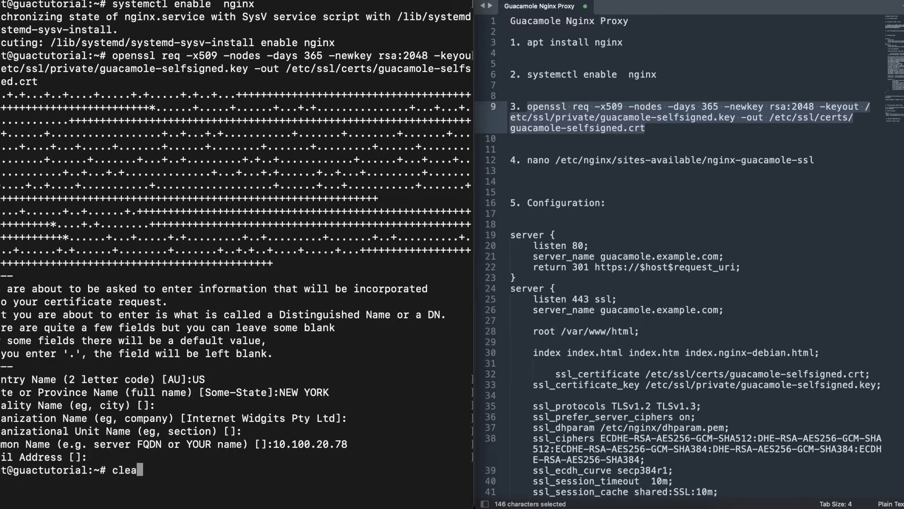
{"action": "key", "text": "Return"}
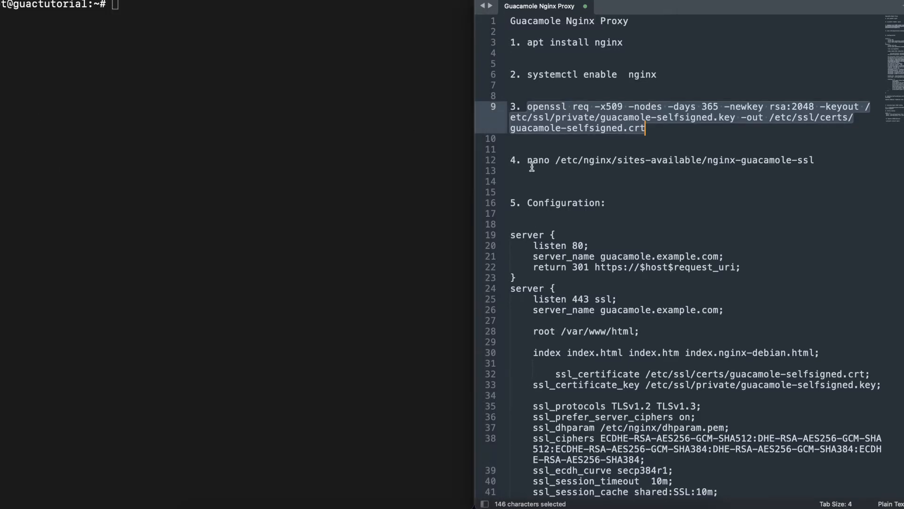
{"action": "left_click", "coordinate": [692, 181]}
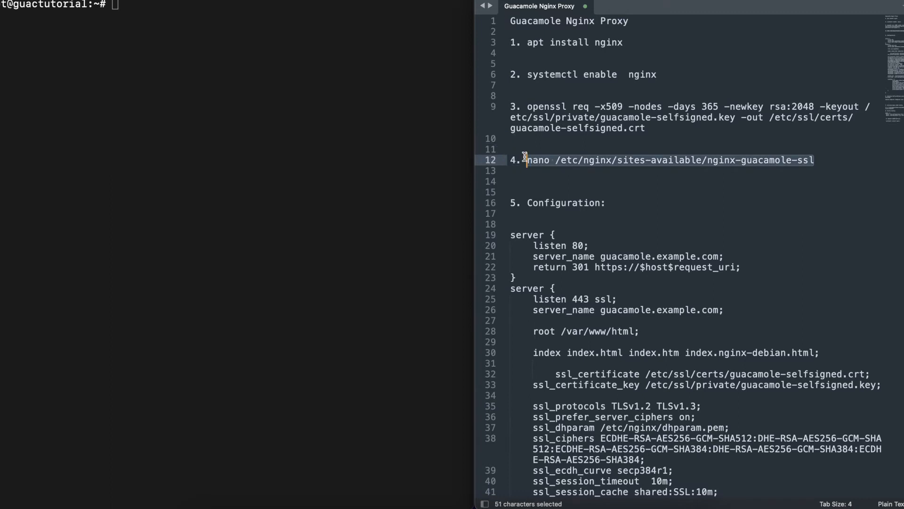
- Run nano on /etc/nginx/sites-available/nginx-guacamole-ssl, which fails with nano not found
{"action": "key", "text": "ctrl+c"}
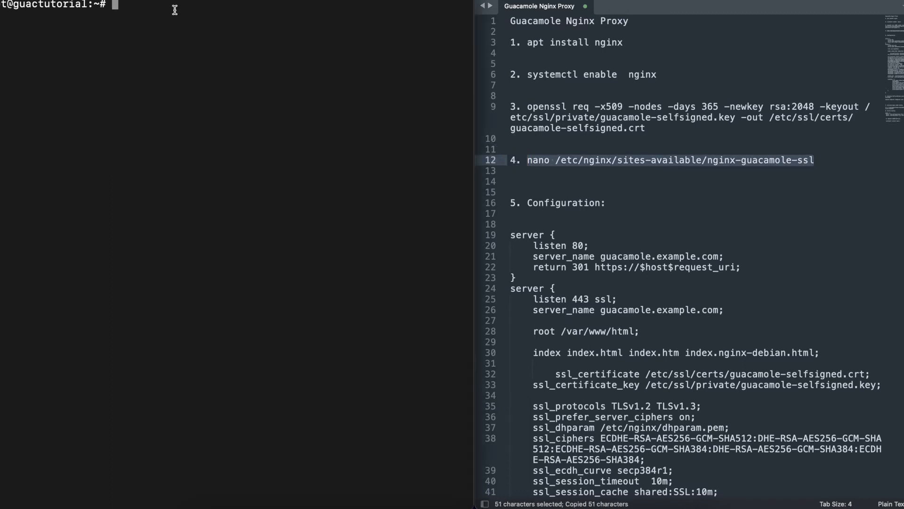
{"action": "type", "text": "nano /etc/nginx/sites-available/nginx-guacamole-ssl"}
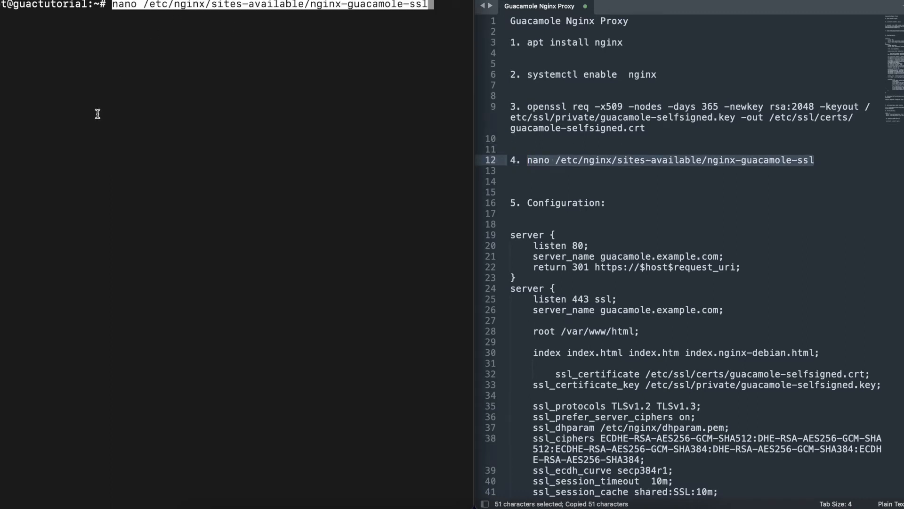
{"action": "key", "text": "Return"}
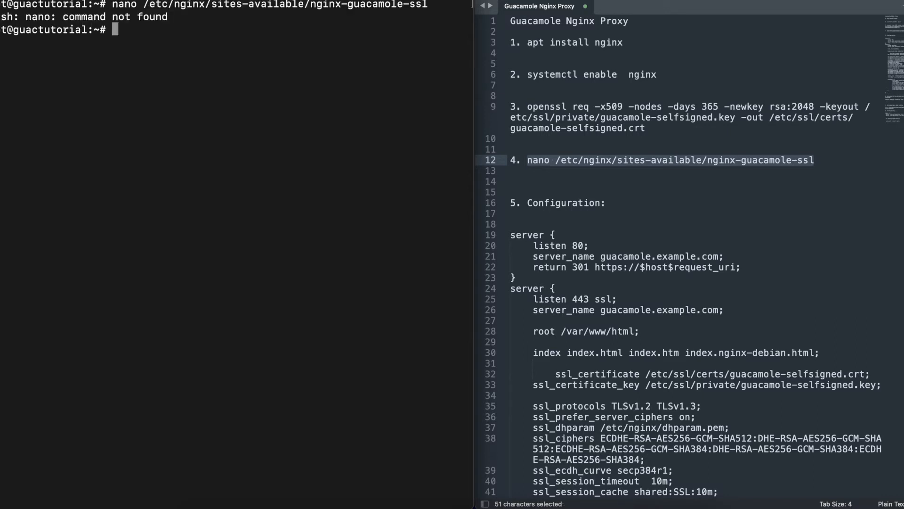
{"action": "mouse_move", "coordinate": [150, 36]}
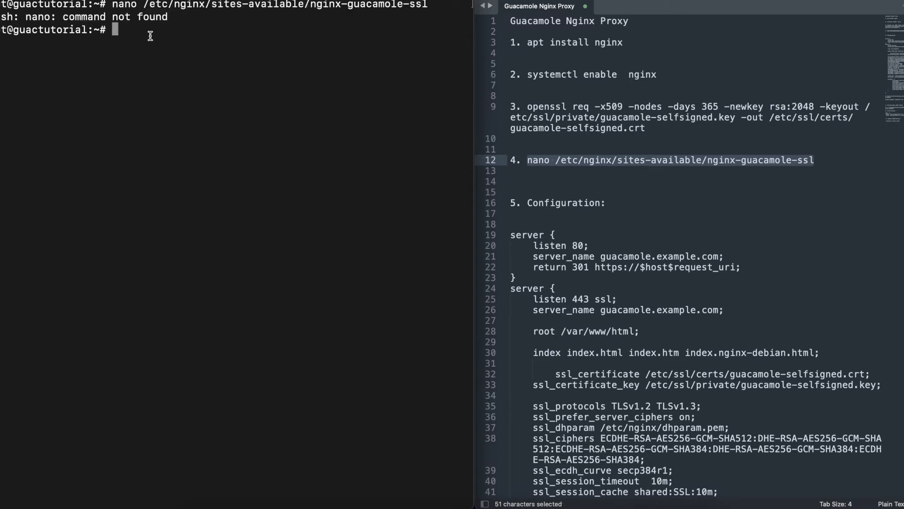
{"action": "mouse_move", "coordinate": [294, 86]}
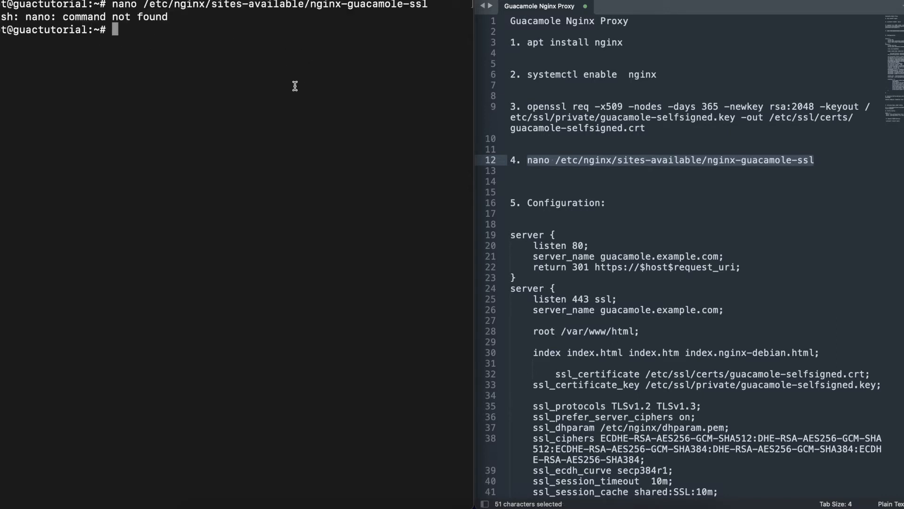
- Enter sudo apt-get install nano and clear the screen with it ready to run
{"action": "type", "text": "sudo"}
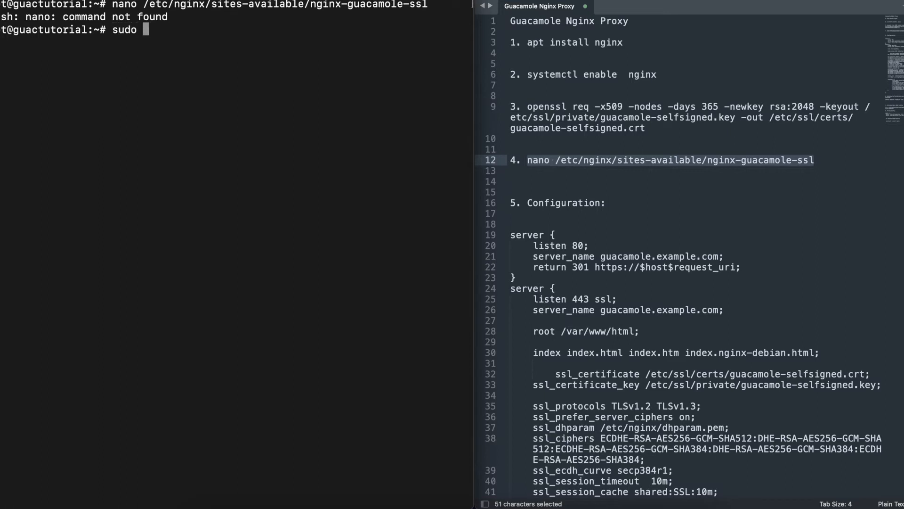
{"action": "type", "text": "apt-get"}
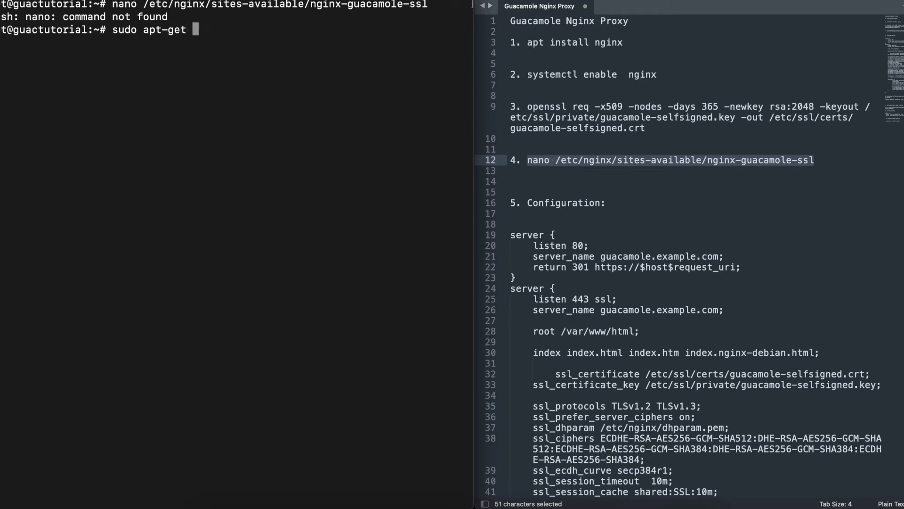
{"action": "type", "text": "install nano"}
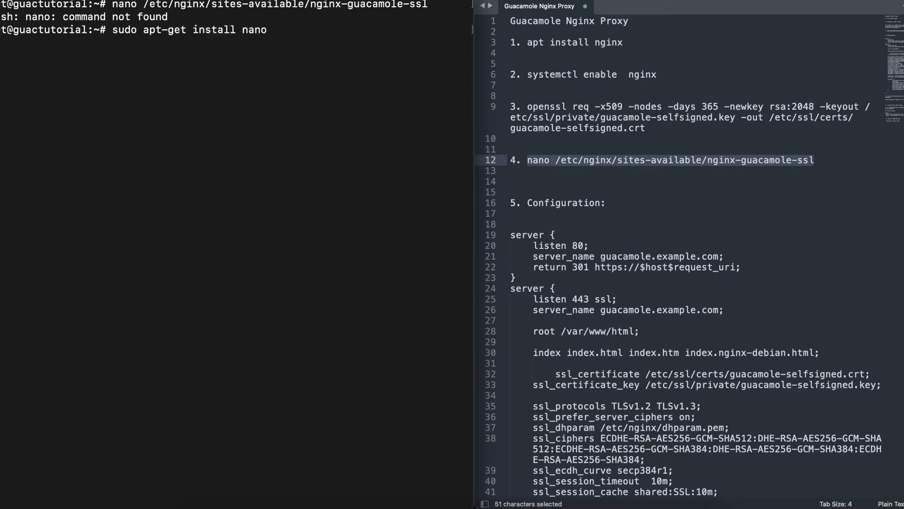
{"action": "key", "text": "Return"}
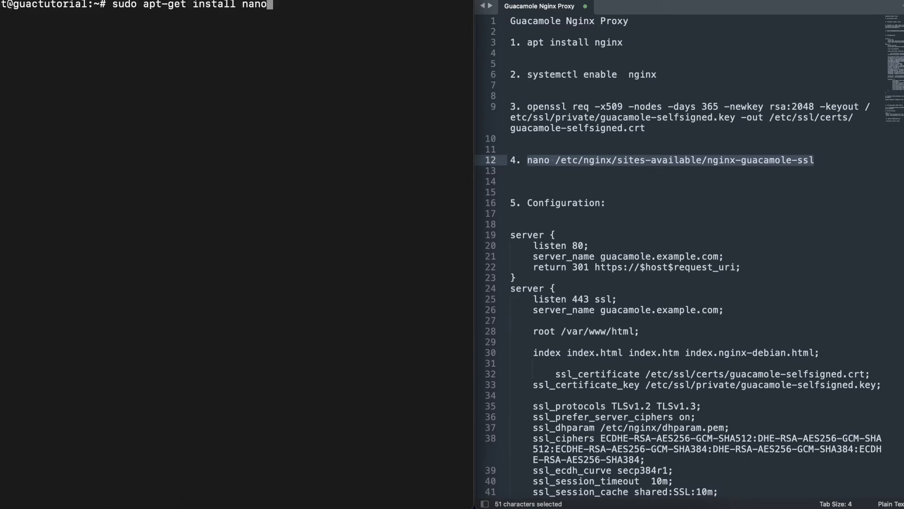
- Install nano, open the nginx-guacamole-ssl site file and paste in the server configuration
{"action": "key", "text": "Return"}
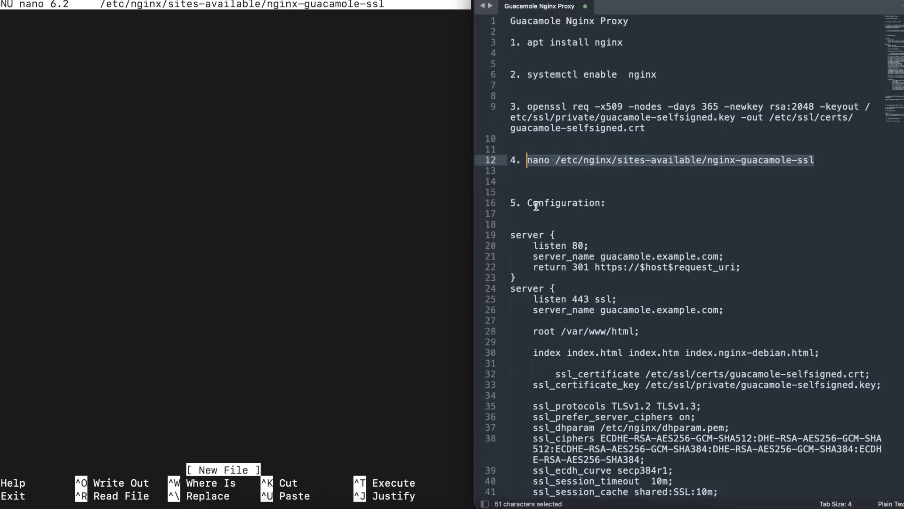
{"action": "scroll", "scroll_direction": "down", "scroll_amount": 3}
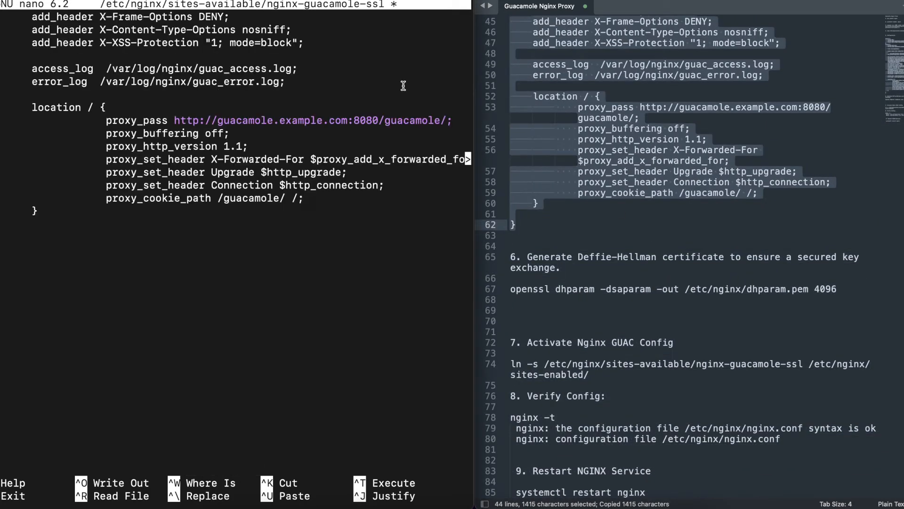
{"action": "scroll", "scroll_direction": "up", "scroll_amount": 3}
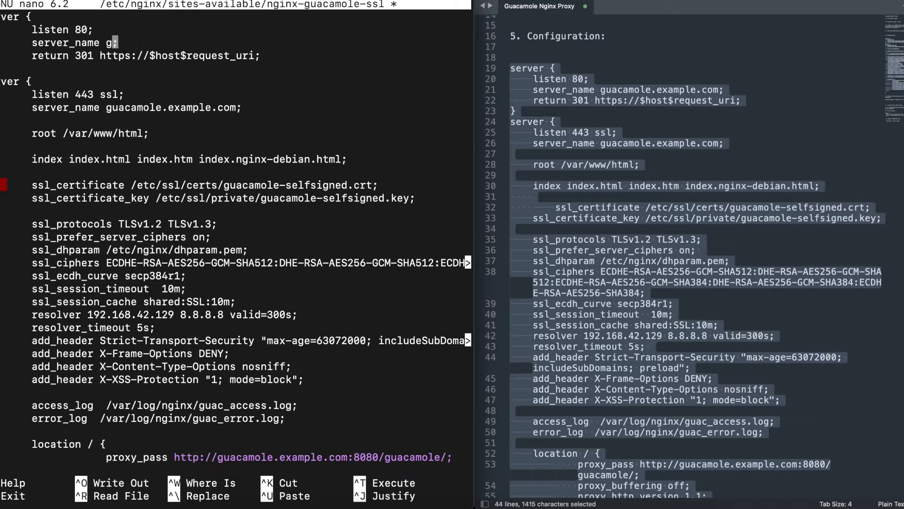
- Replace the example hostname with 10.100.20.78 in server_name and proxy_pass
{"action": "type", "text": "10.100"}
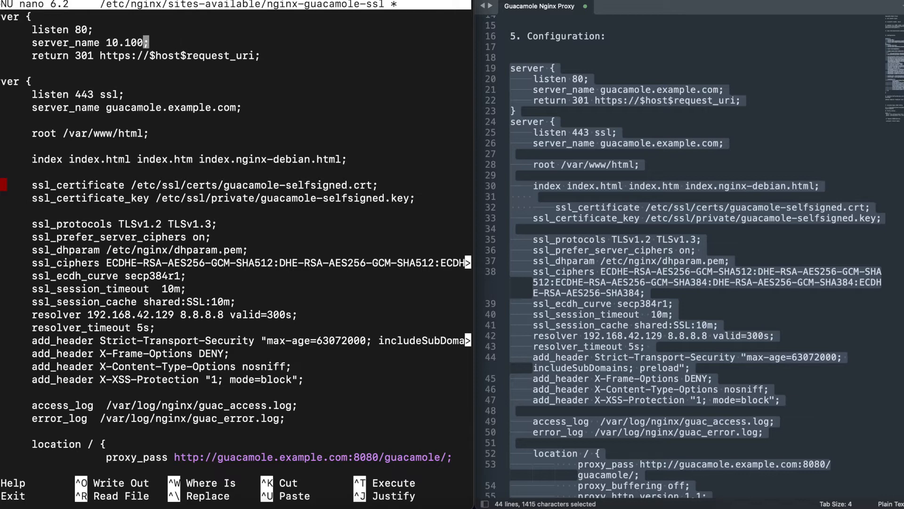
{"action": "type", "text": ".20.78"}
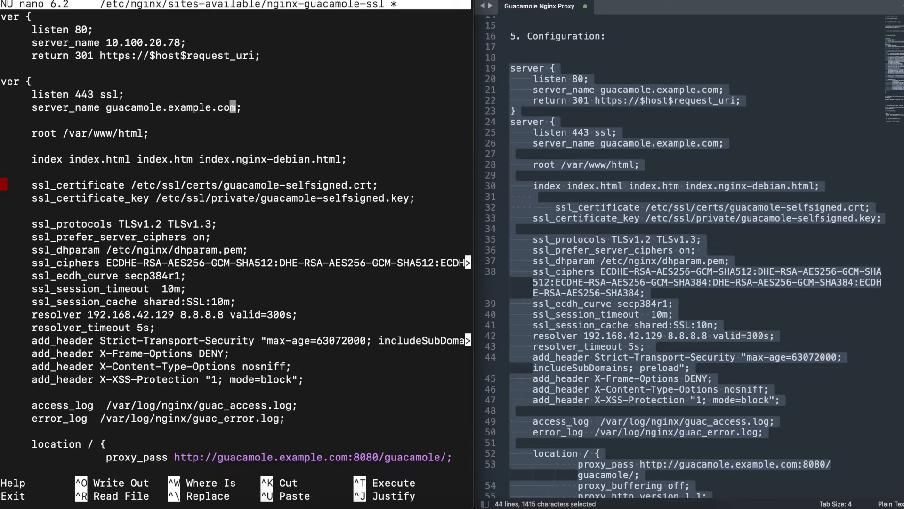
{"action": "key", "text": "Backspace"}
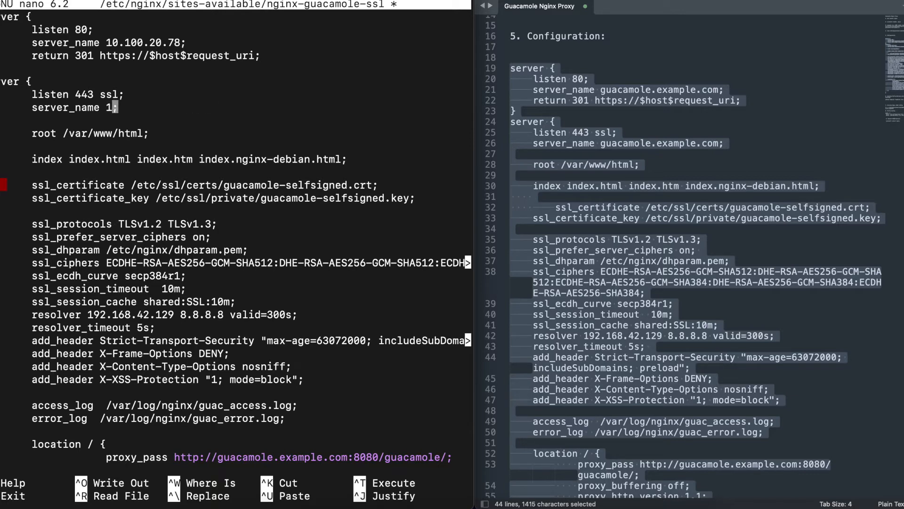
{"action": "type", "text": "0.100.20.78"}
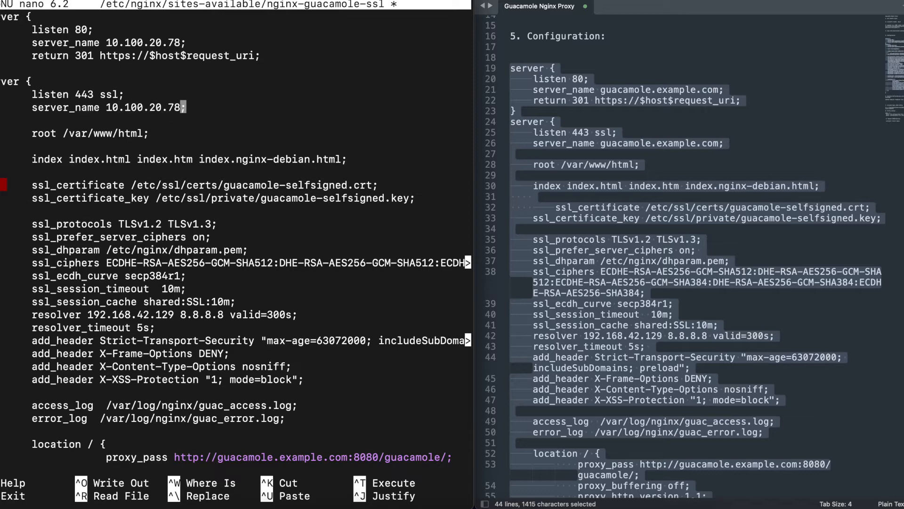
{"action": "mouse_move", "coordinate": [316, 297]}
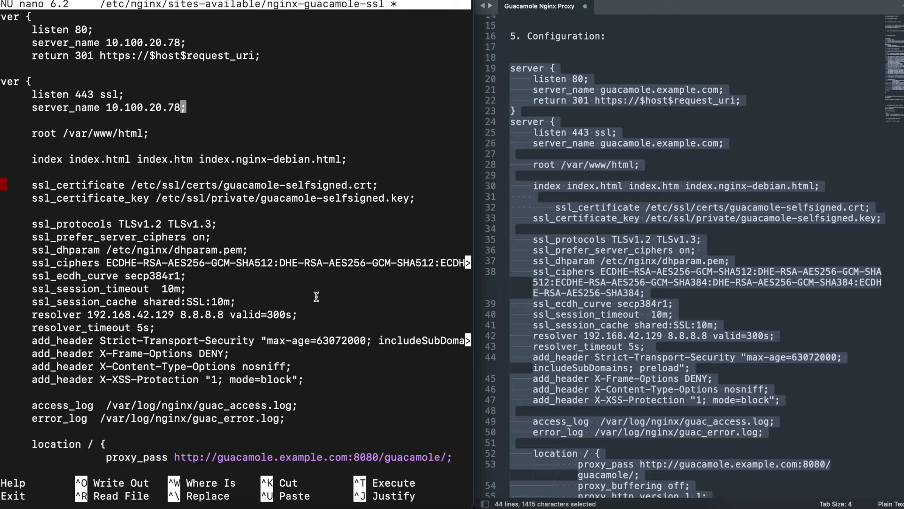
{"action": "mouse_move", "coordinate": [185, 125]}
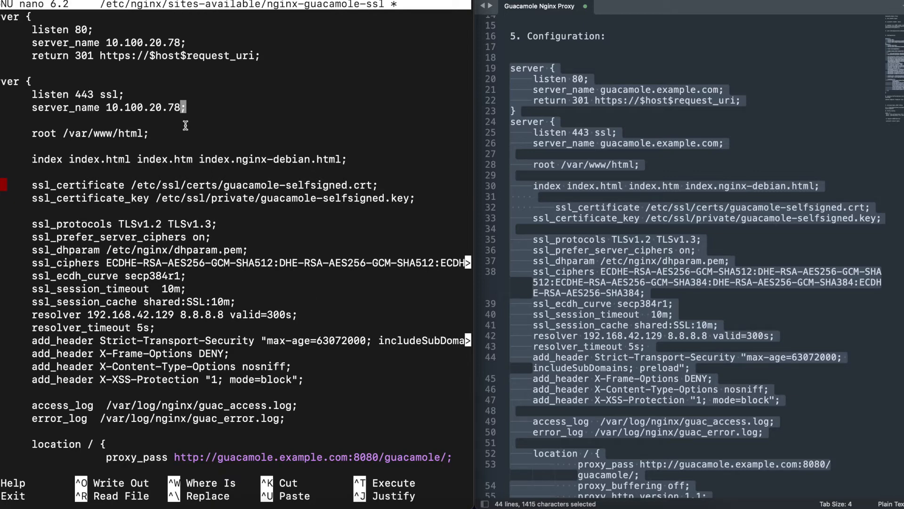
{"action": "mouse_move", "coordinate": [132, 51]}
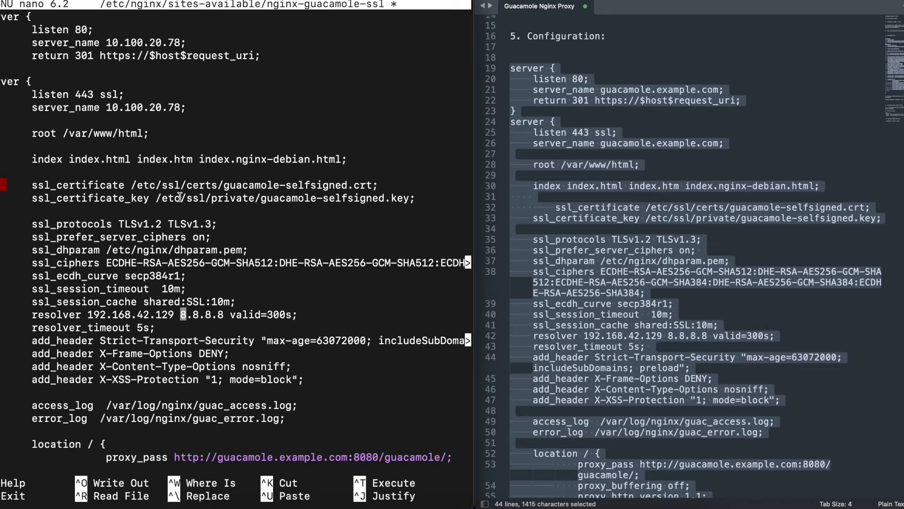
{"action": "mouse_move", "coordinate": [224, 173]}
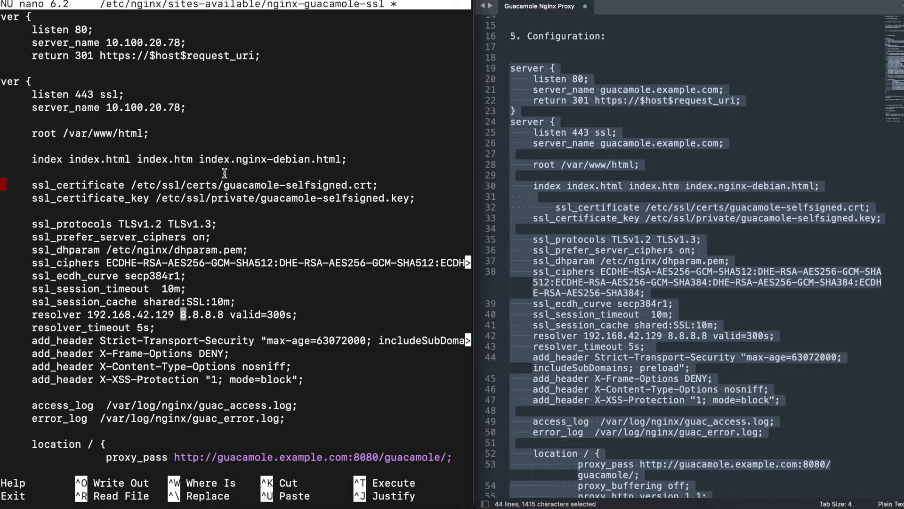
{"action": "mouse_move", "coordinate": [310, 205]}
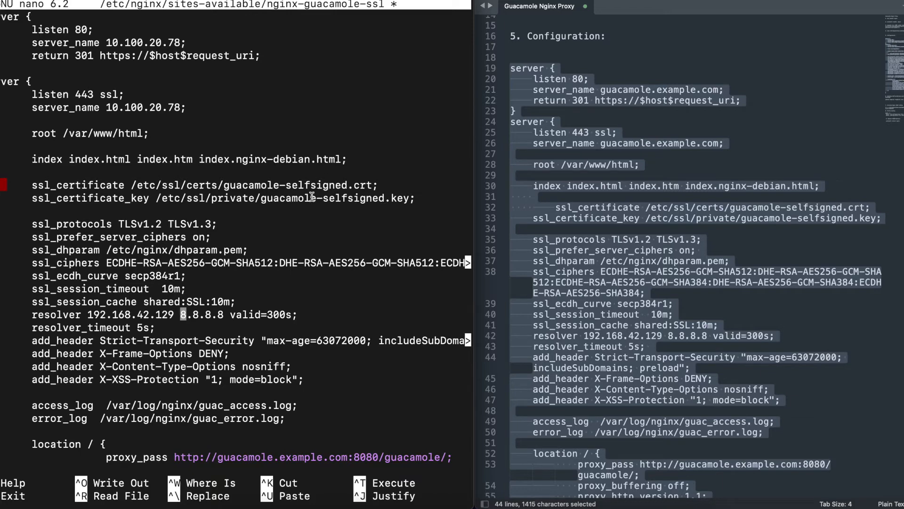
{"action": "mouse_move", "coordinate": [294, 178]}
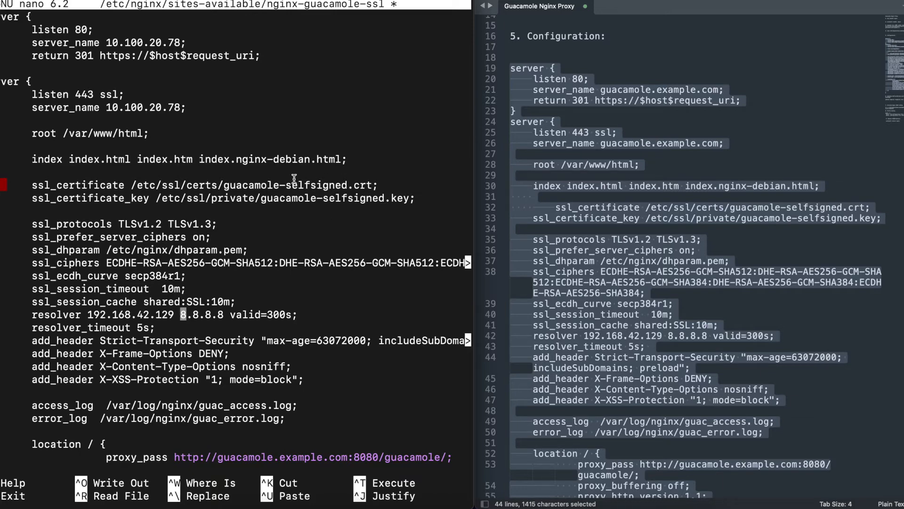
{"action": "mouse_move", "coordinate": [181, 418]}
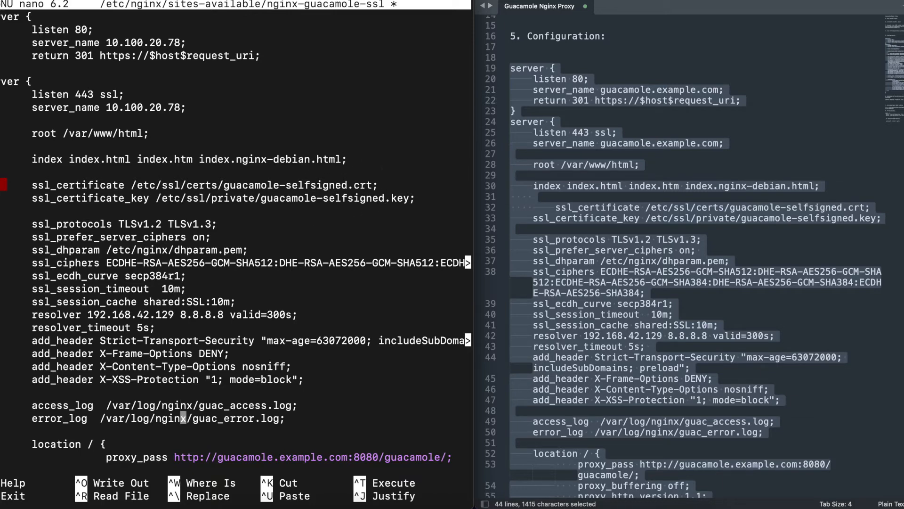
{"action": "mouse_move", "coordinate": [175, 315]}
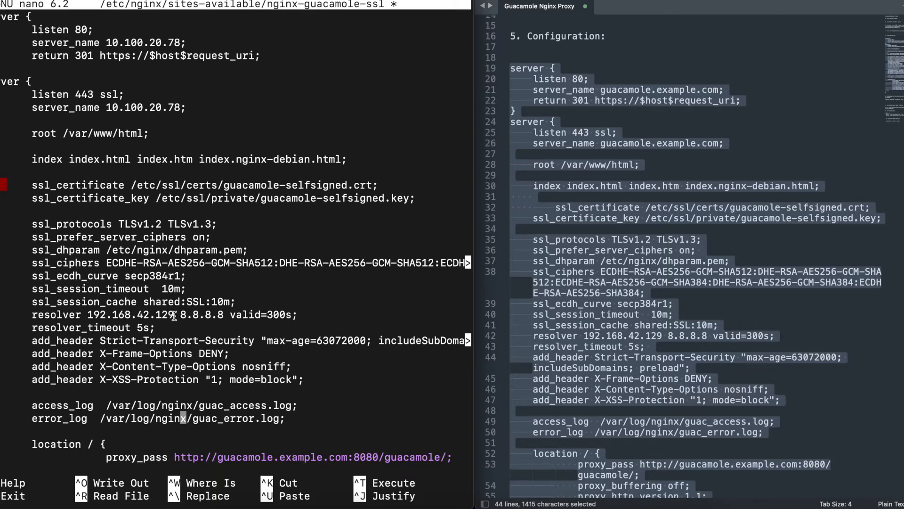
- Set the resolver to 1.1.1.1, then save the config and exit nano
{"action": "type", "text": "1"}
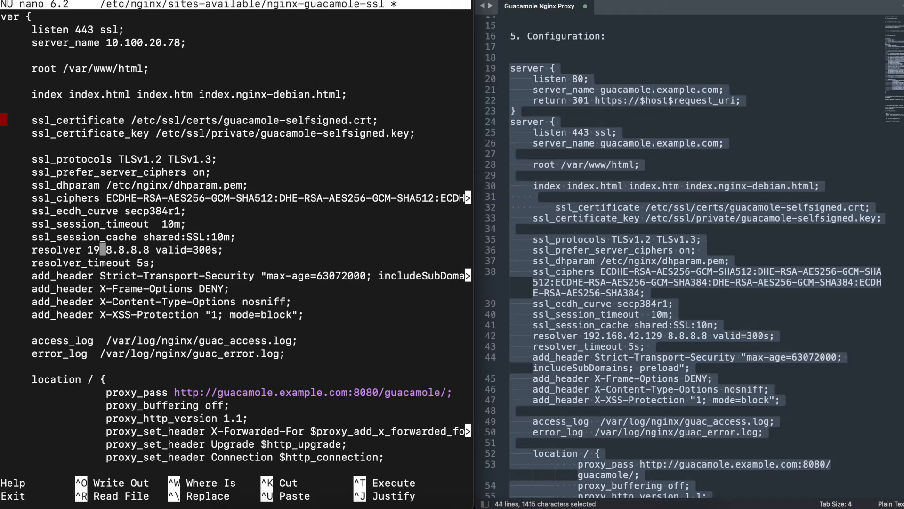
{"action": "type", "text": ".1.1.1"}
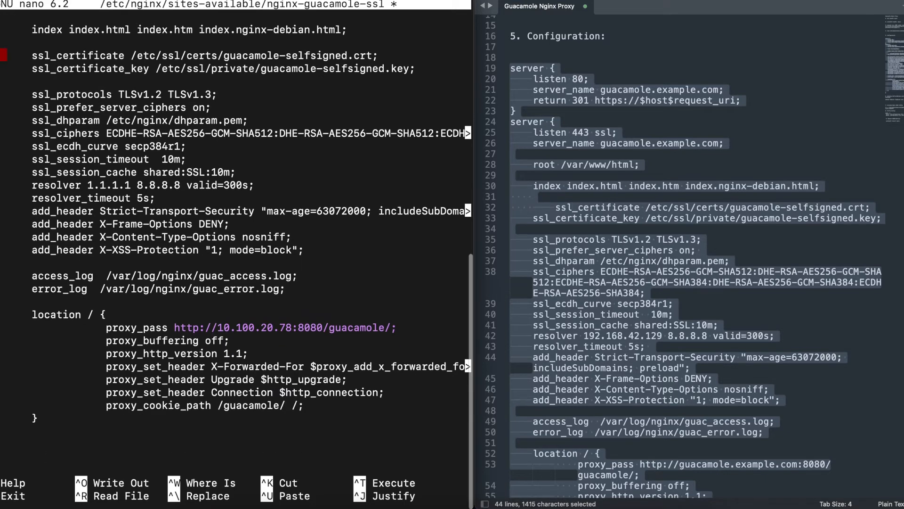
{"action": "scroll", "scroll_direction": "up", "scroll_amount": 3}
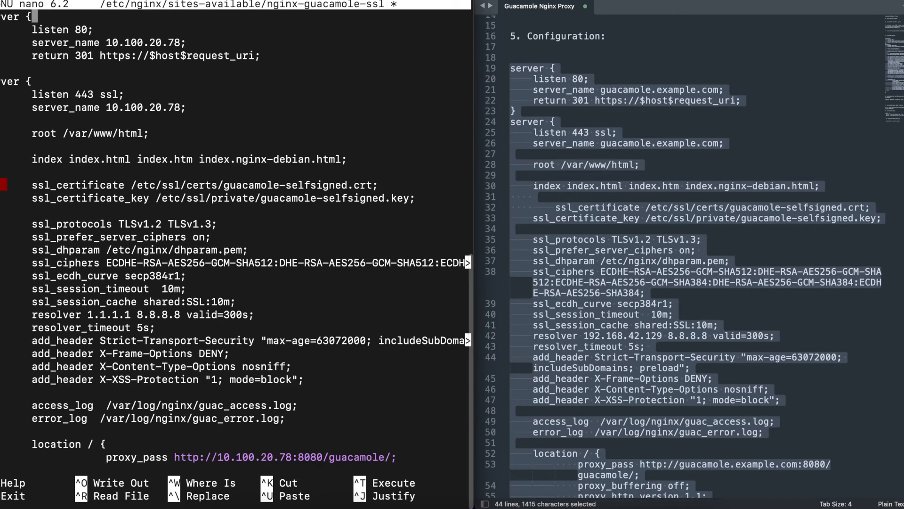
{"action": "key", "text": "ctrl+x"}
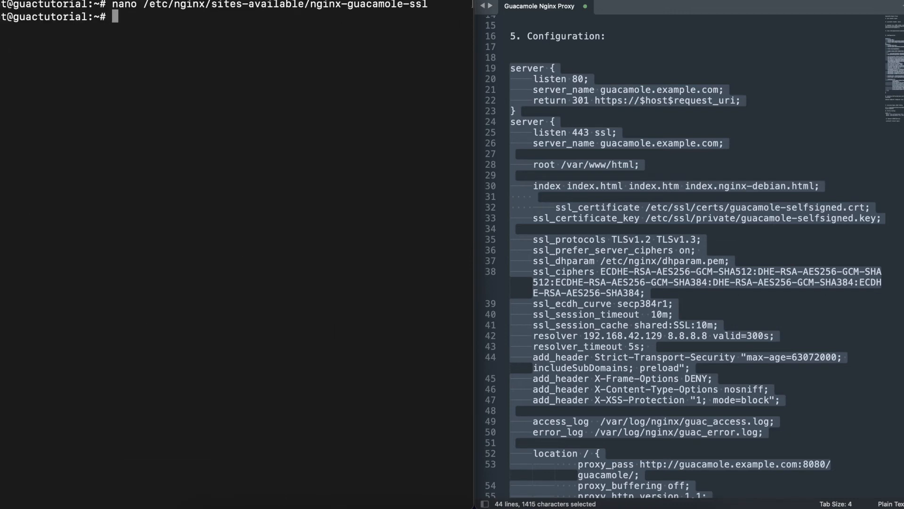
- Generate 4096-bit DSA Diffie-Hellman parameters into /etc/nginx/dhparam.pem with openssl
{"action": "scroll", "scroll_direction": "down", "scroll_amount": 3}
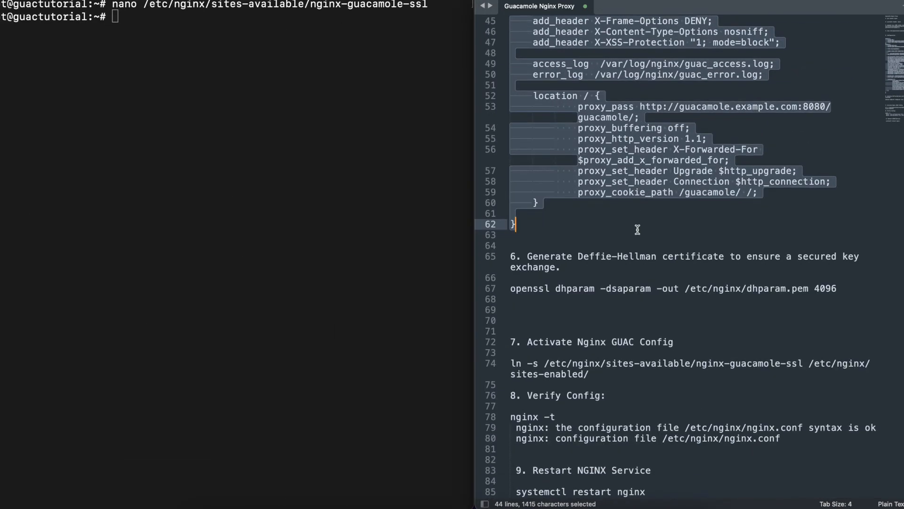
{"action": "left_click", "coordinate": [526, 256]}
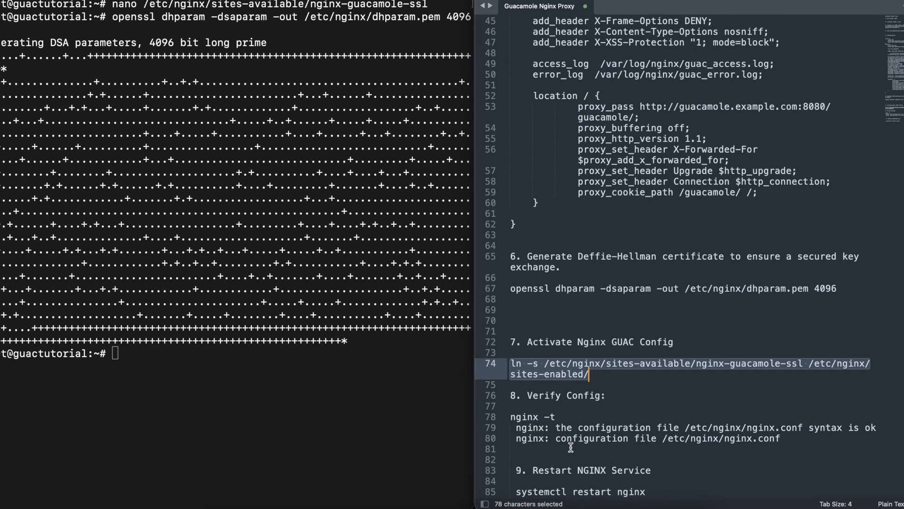
{"action": "mouse_move", "coordinate": [341, 405]}
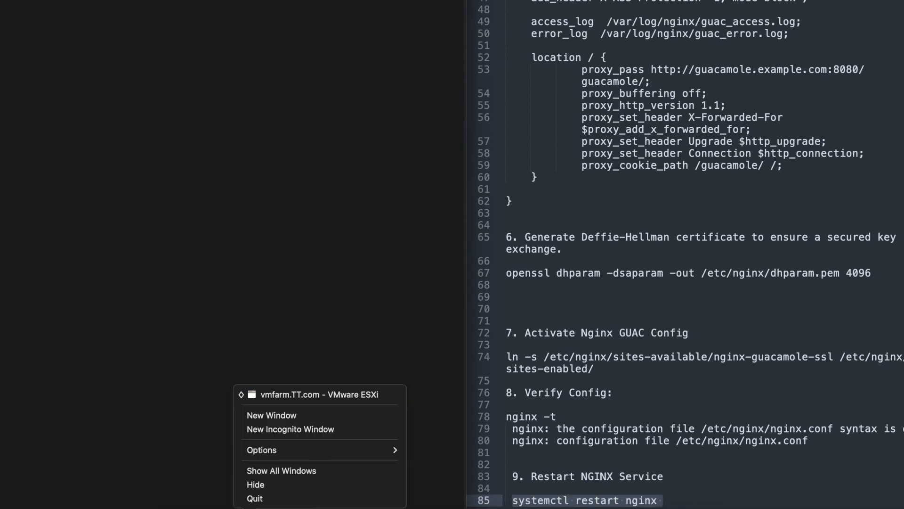
- Sign in to Guacamole in the browser as guacadmin and reach the home dashboard
{"action": "left_click", "coordinate": [271, 414]}
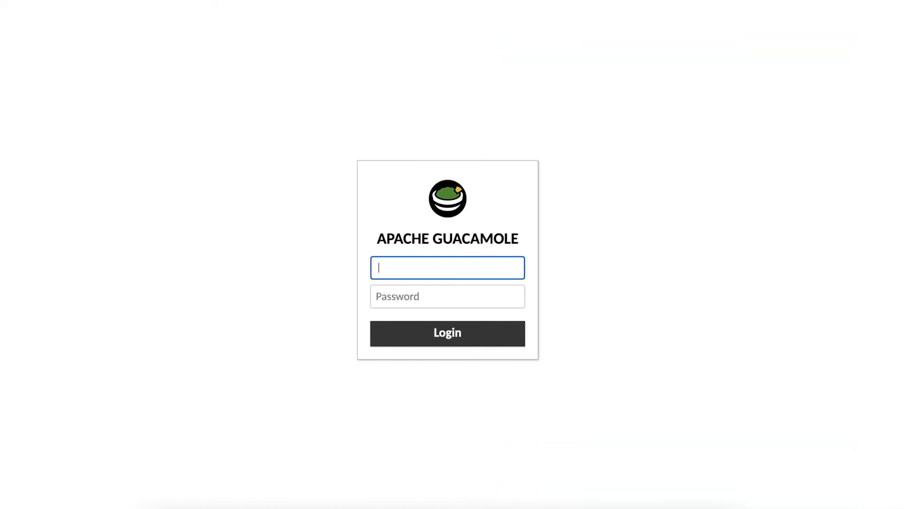
{"action": "mouse_move", "coordinate": [394, 272]}
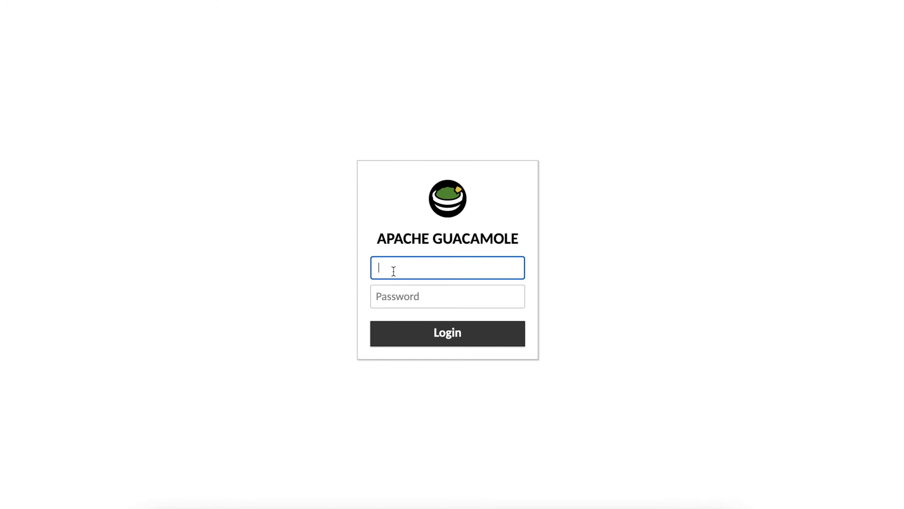
{"action": "type", "text": "guacadmin"}
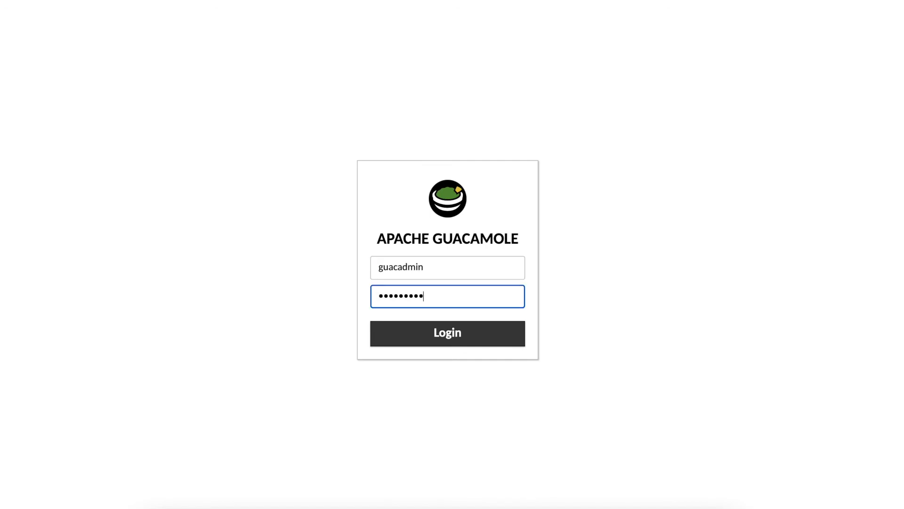
{"action": "left_click", "coordinate": [447, 332]}
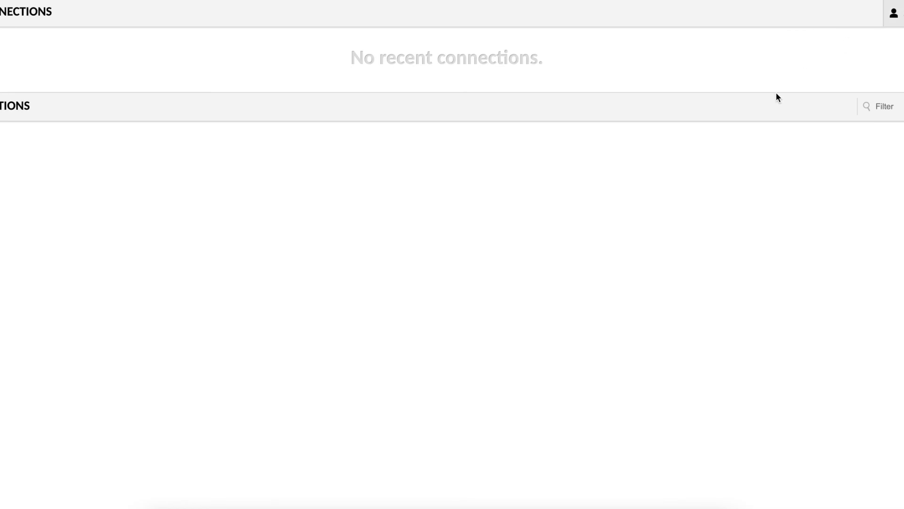